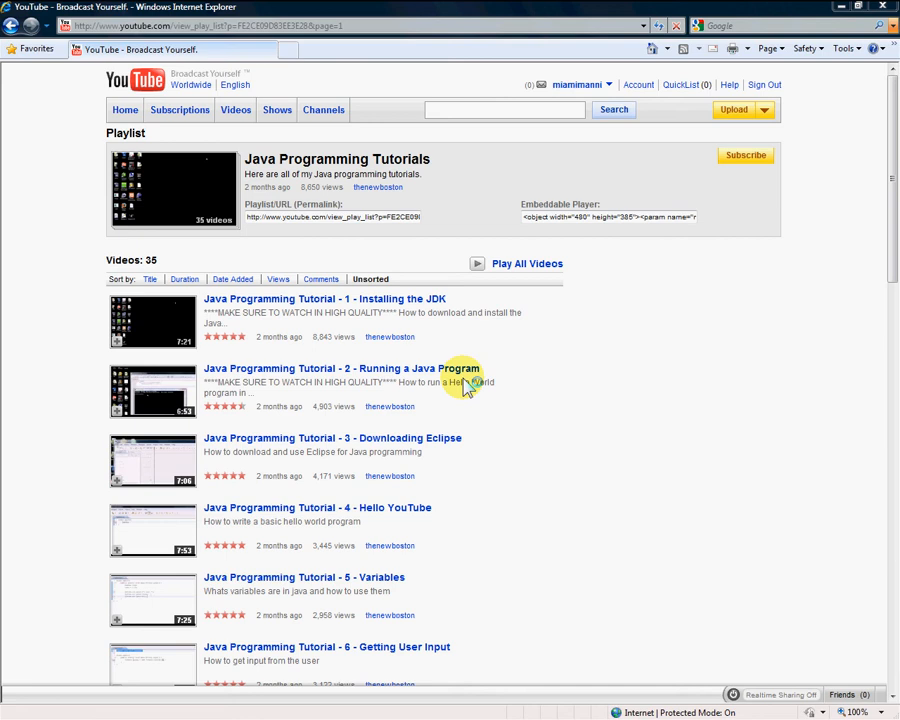
pyautogui.moveTo(616, 350)
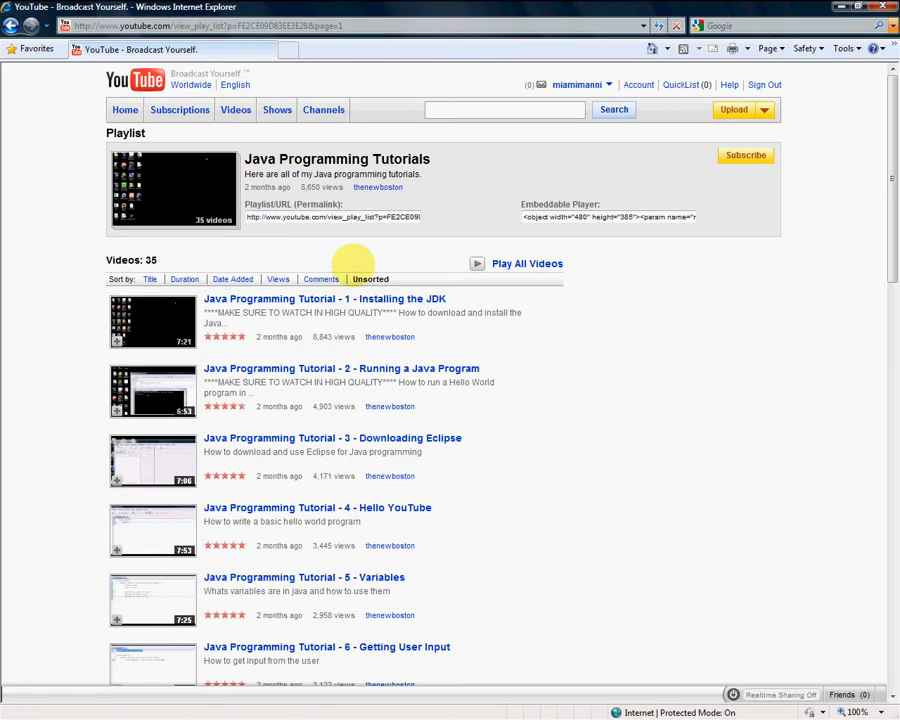
# Step: Scroll down the playlist to bring tutorial 3, Downloading Eclipse, into view for outlining in red
pyautogui.scroll(-3)
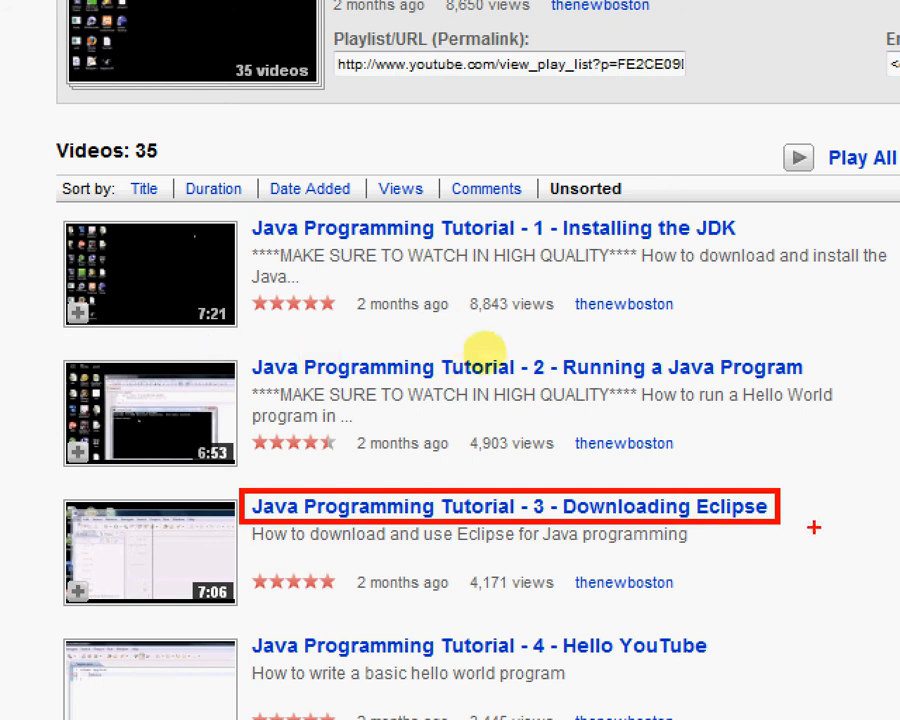
pyautogui.moveTo(404, 356)
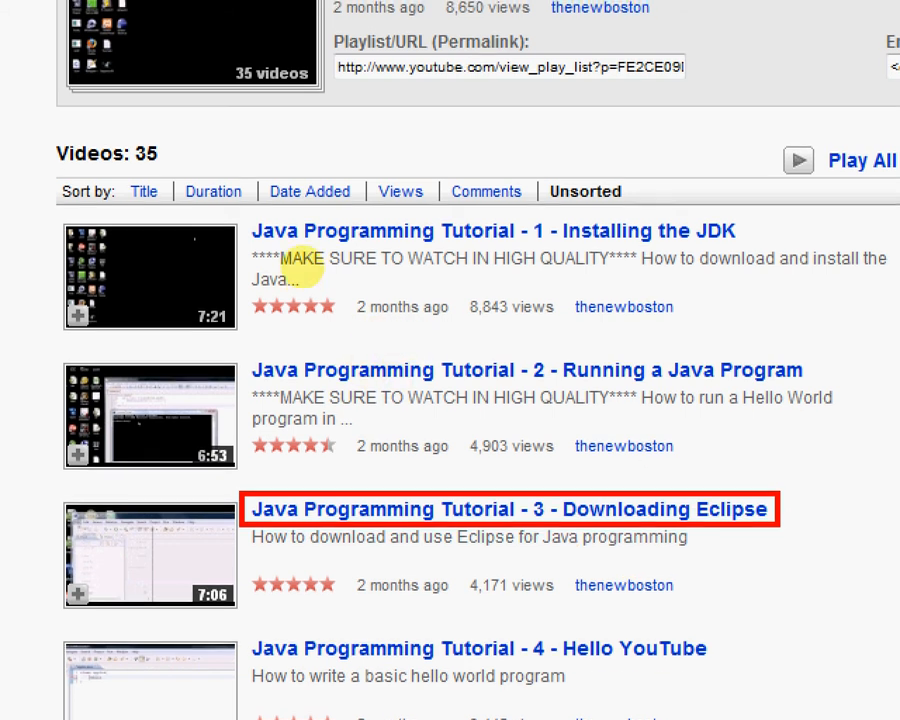
# Step: Scroll down the unmarked playlist through tutorials 1 to 7, ending at Building a Basic Calculator
pyautogui.scroll(-3)
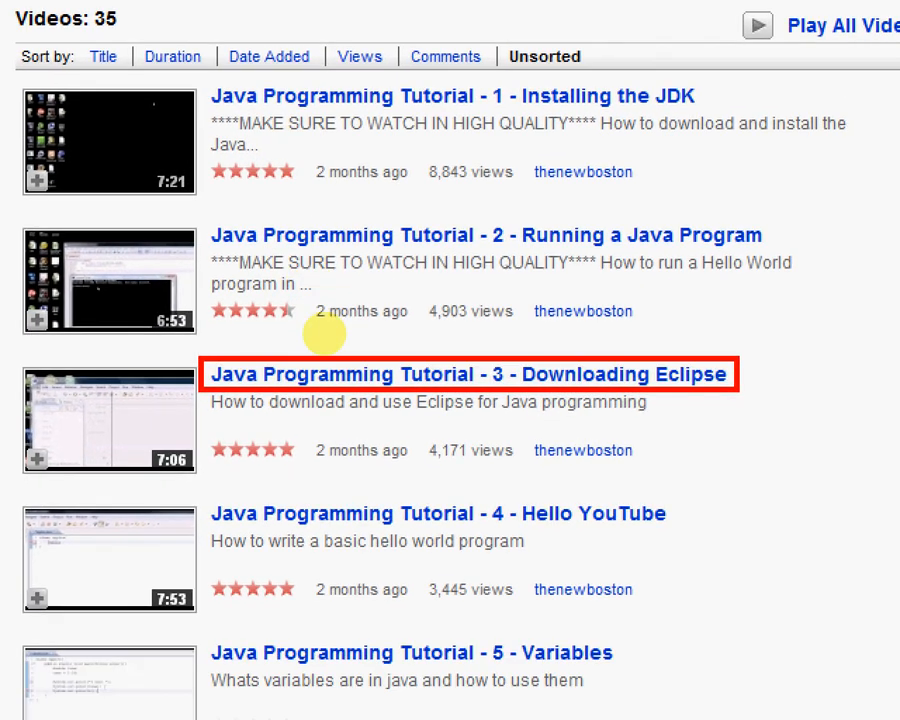
pyautogui.scroll(-3)
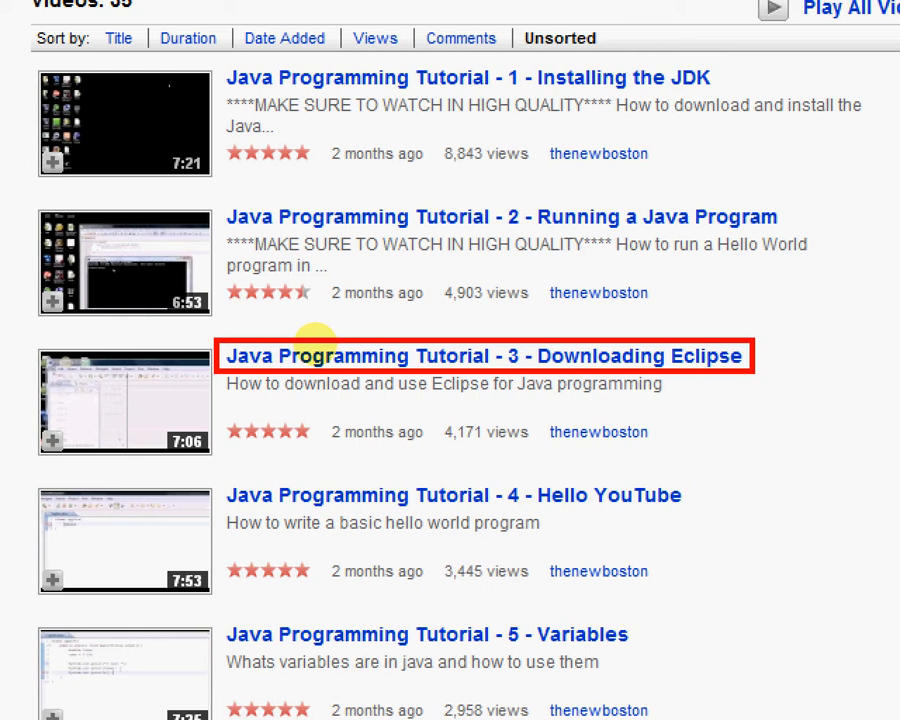
pyautogui.scroll(-3)
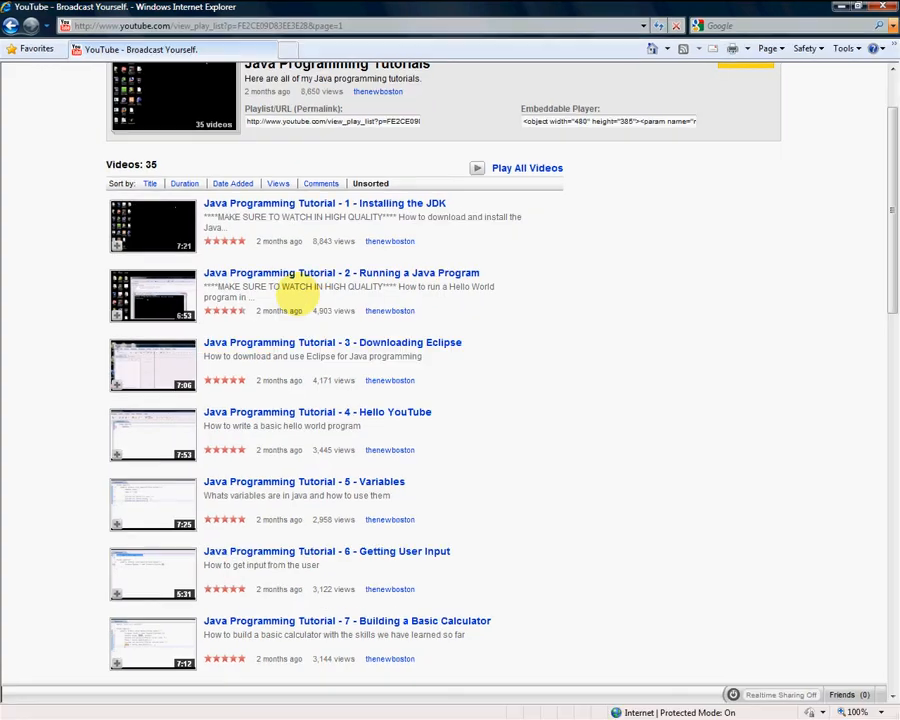
# Step: Scroll the playlist to show tutorials 1 through 9 for marking tutorials 2, 4, 5, 7, 8 and 9
pyautogui.scroll(-3)
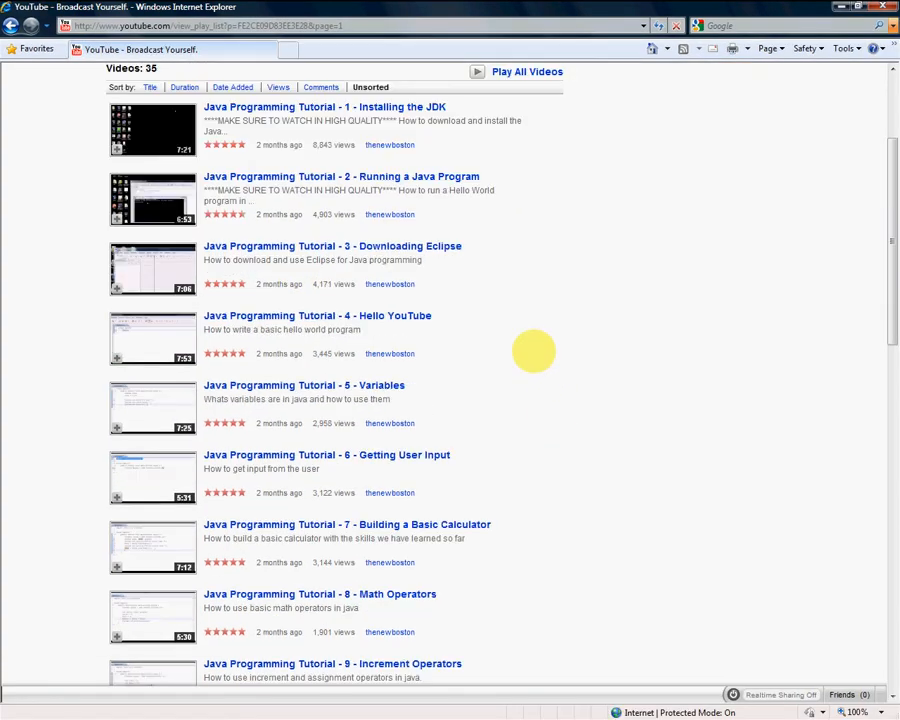
pyautogui.scroll(-3)
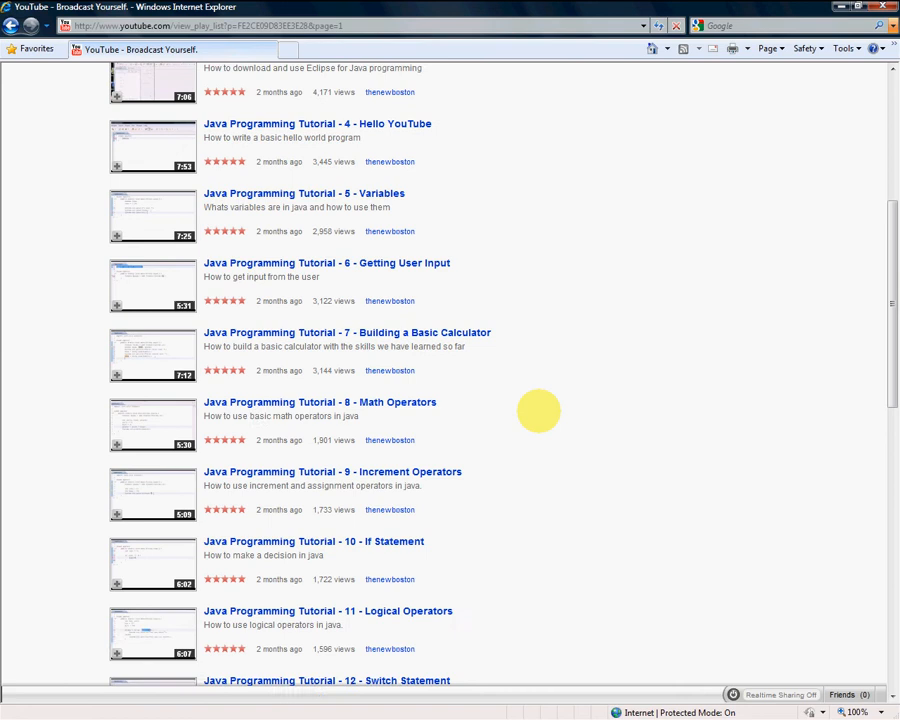
pyautogui.scroll(-3)
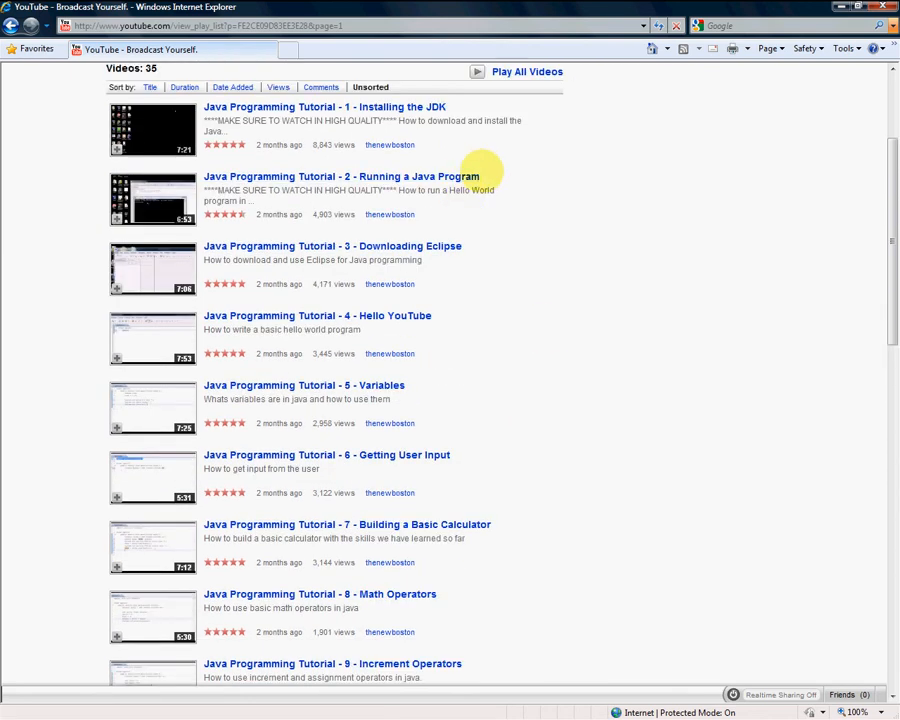
pyautogui.moveTo(240, 120)
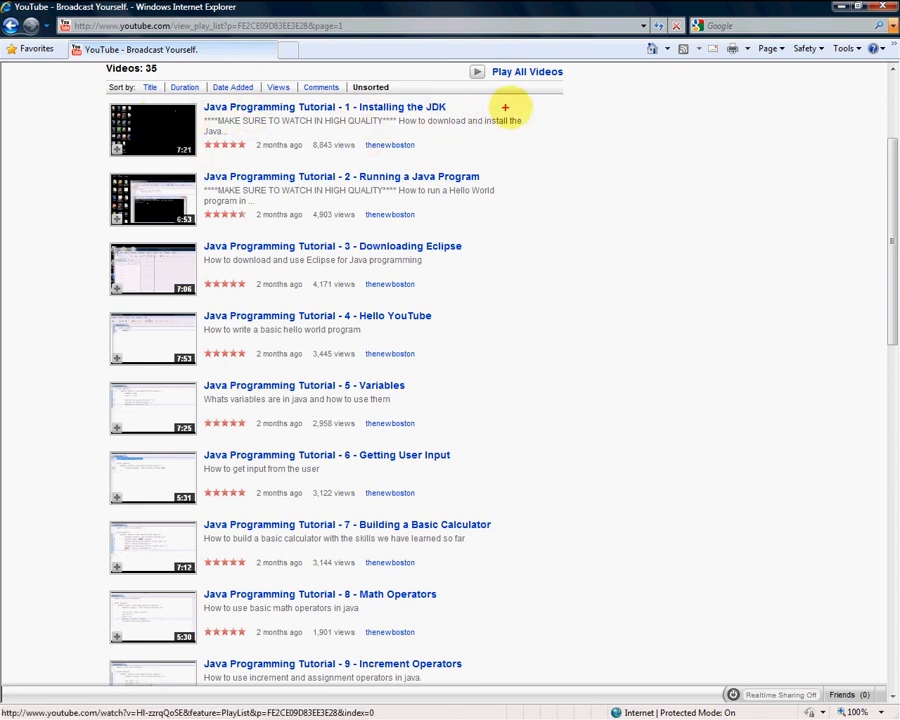
pyautogui.moveTo(470, 224)
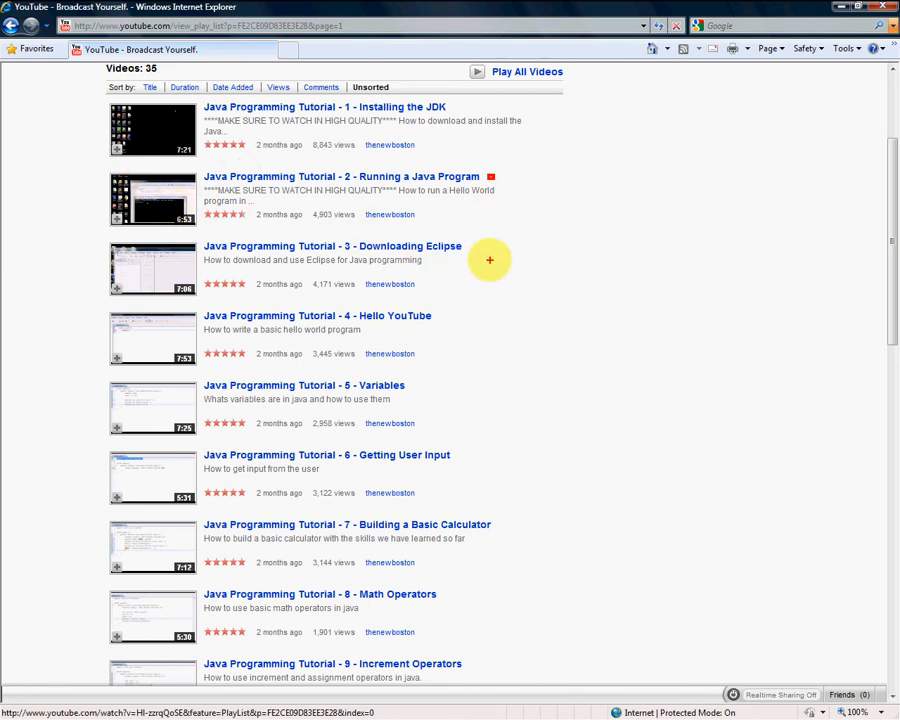
pyautogui.moveTo(488, 254)
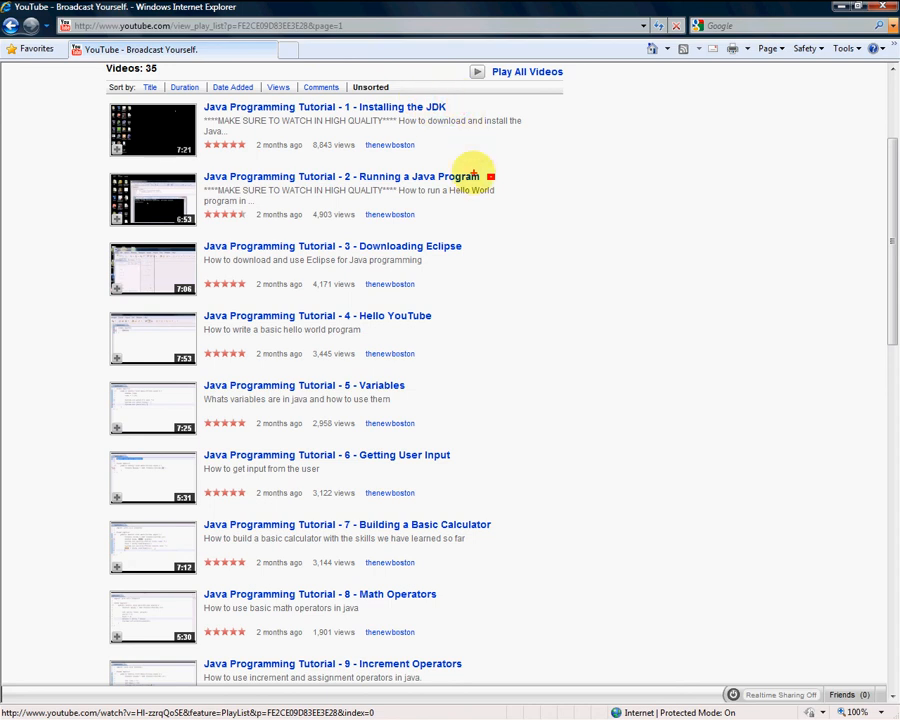
pyautogui.moveTo(466, 244)
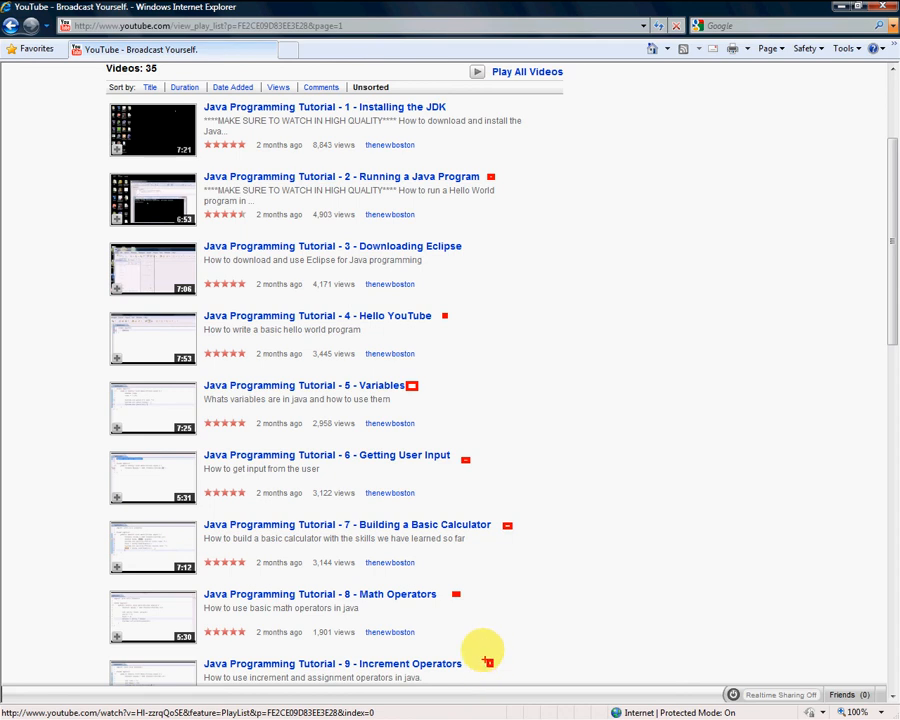
# Step: Scroll past tutorials 10-14 down to tutorial 20, Conditional Operators, and the page links
pyautogui.scroll(-3)
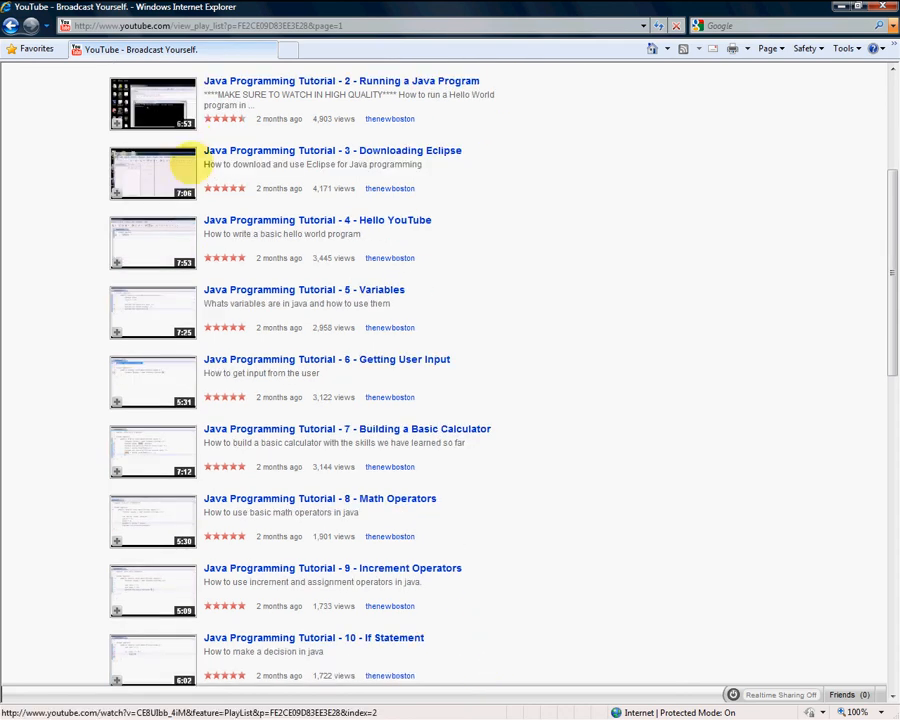
pyautogui.scroll(-3)
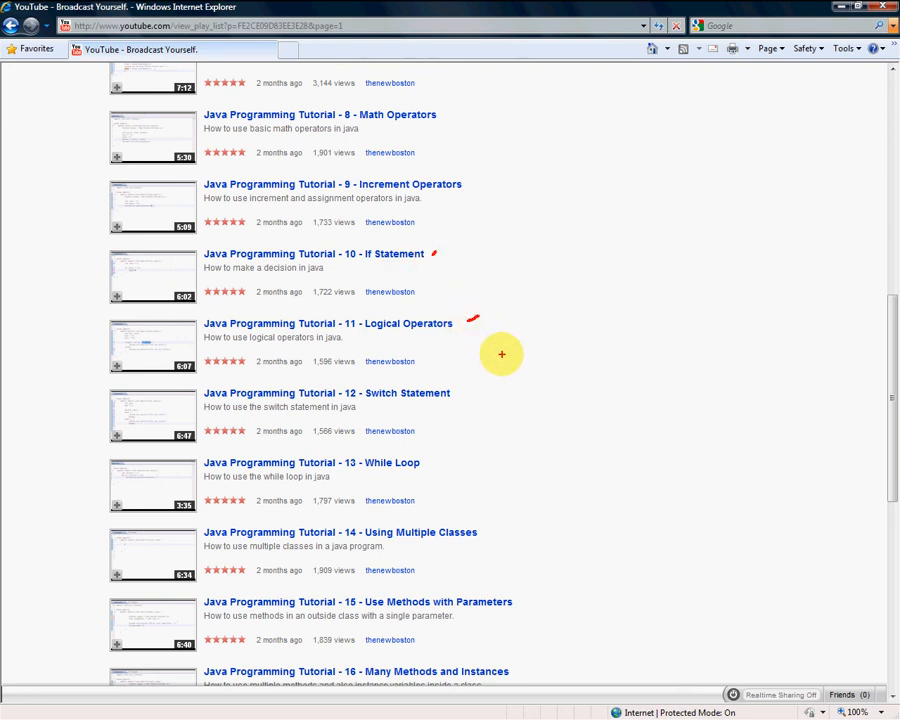
pyautogui.moveTo(482, 396)
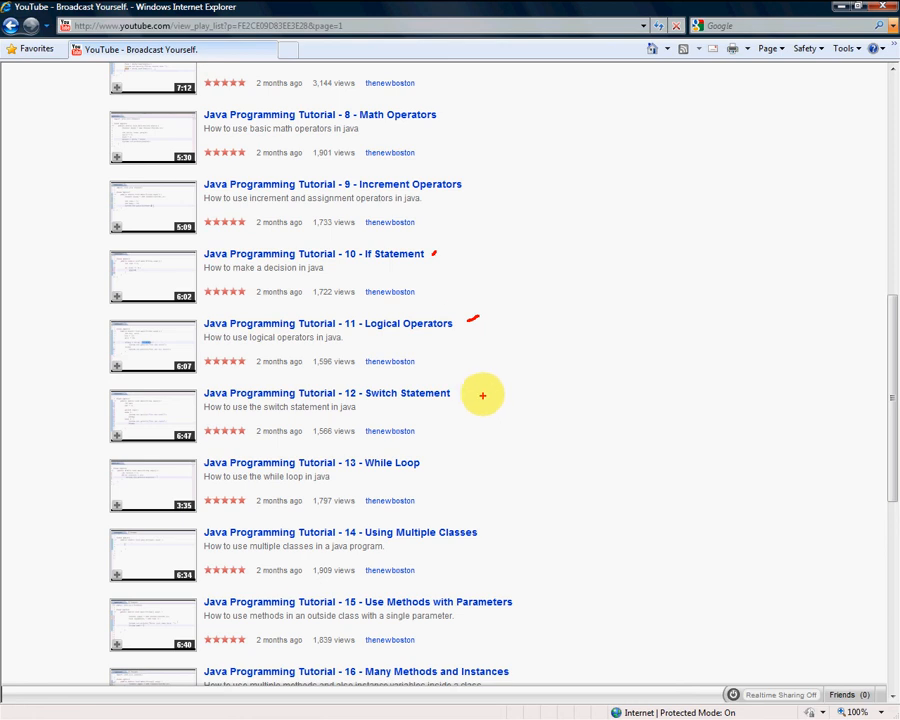
pyautogui.moveTo(482, 320)
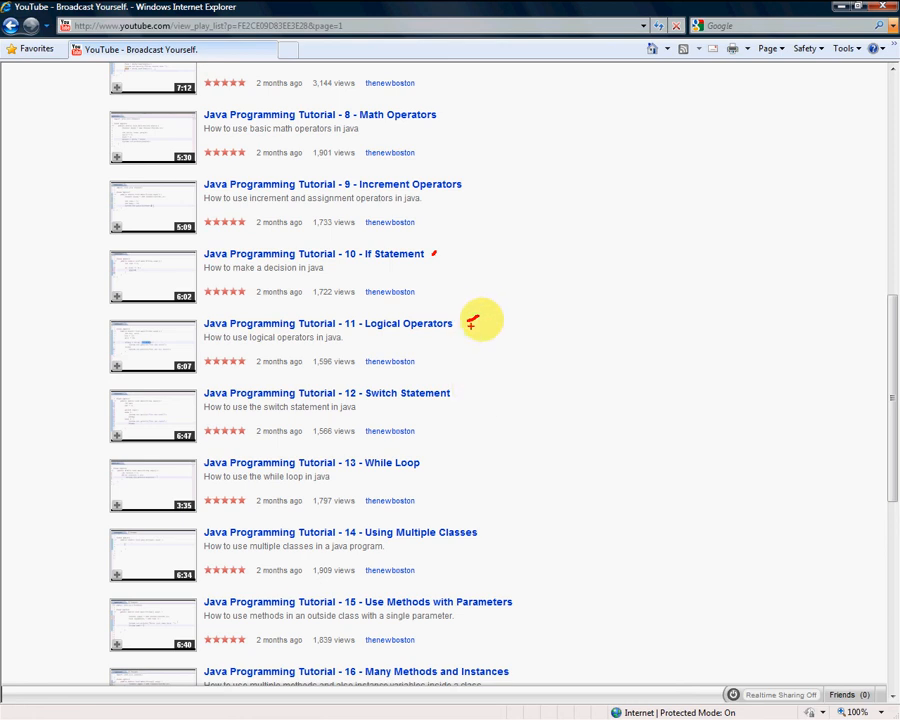
pyautogui.moveTo(456, 360)
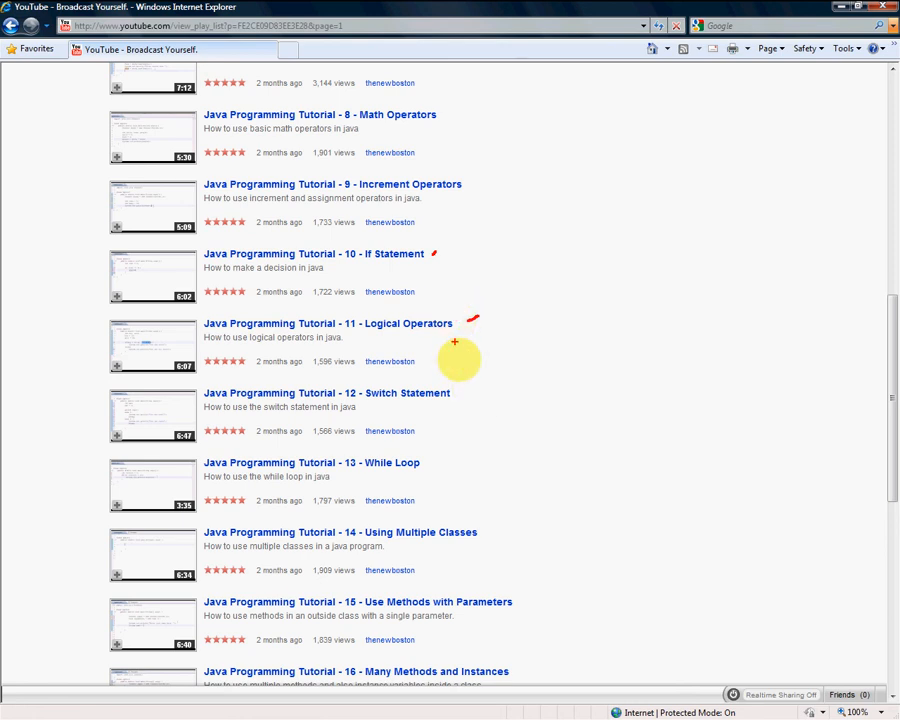
pyautogui.moveTo(430, 464)
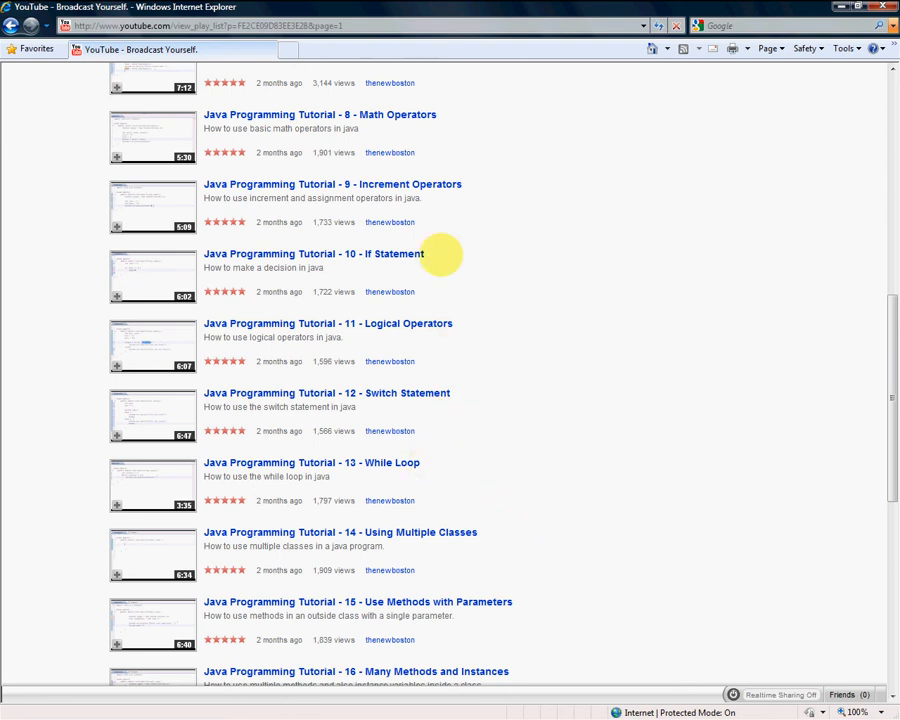
pyautogui.scroll(-3)
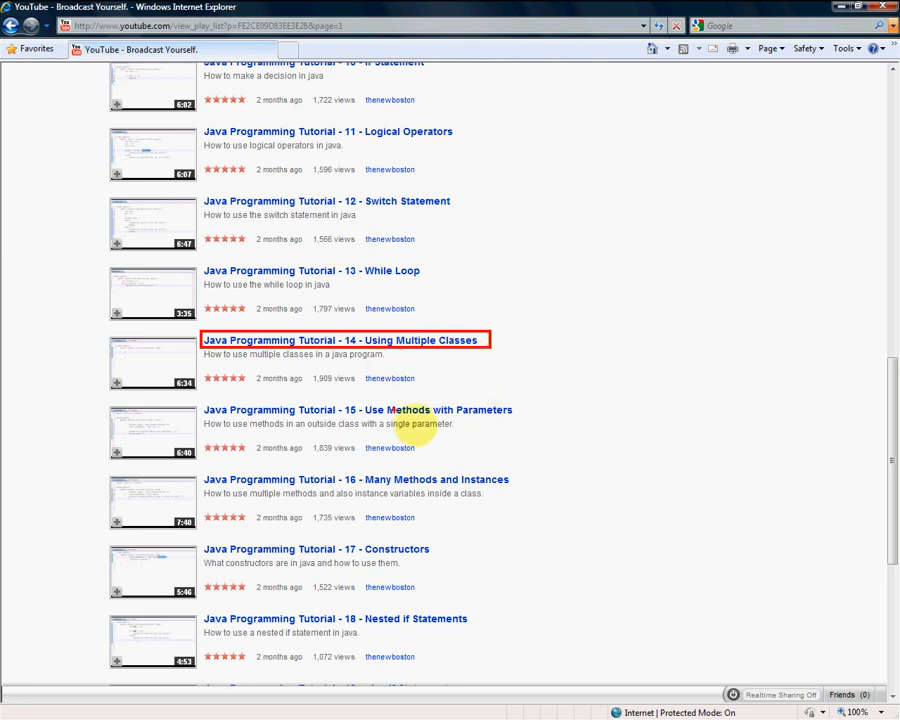
pyautogui.scroll(-3)
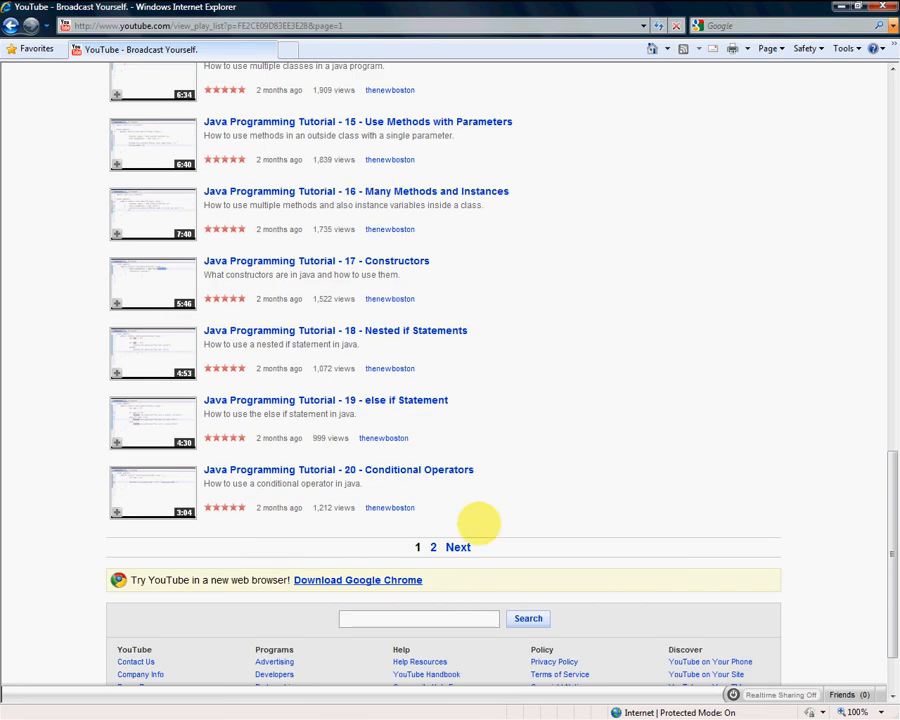
# Step: Go to the playlist's second page via Next and scroll through tutorials 21 to 33, Multidimensional Arrays
pyautogui.click(456, 548)
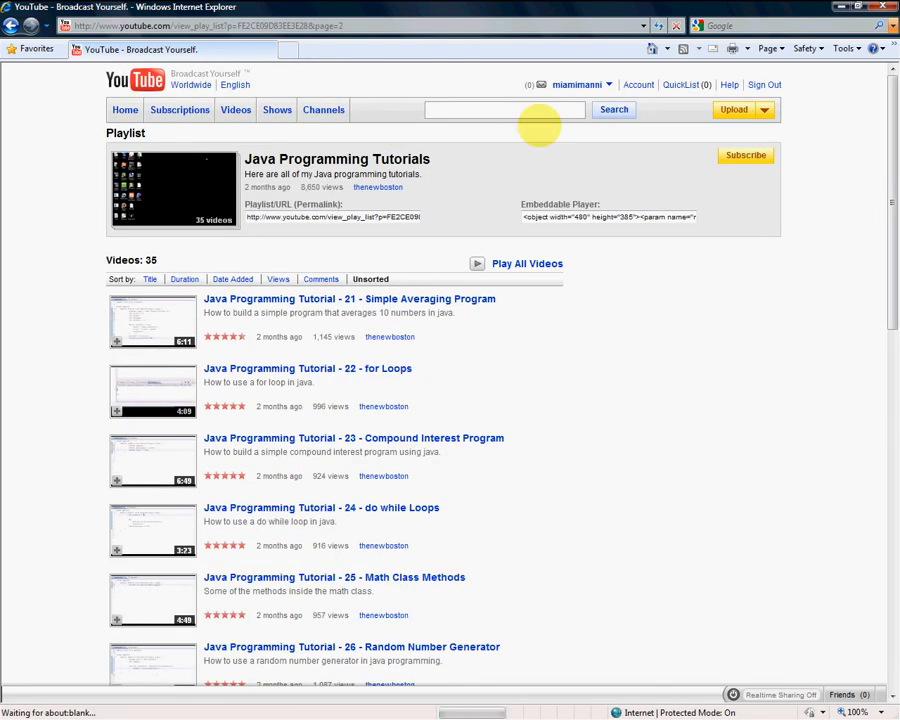
pyautogui.moveTo(556, 304)
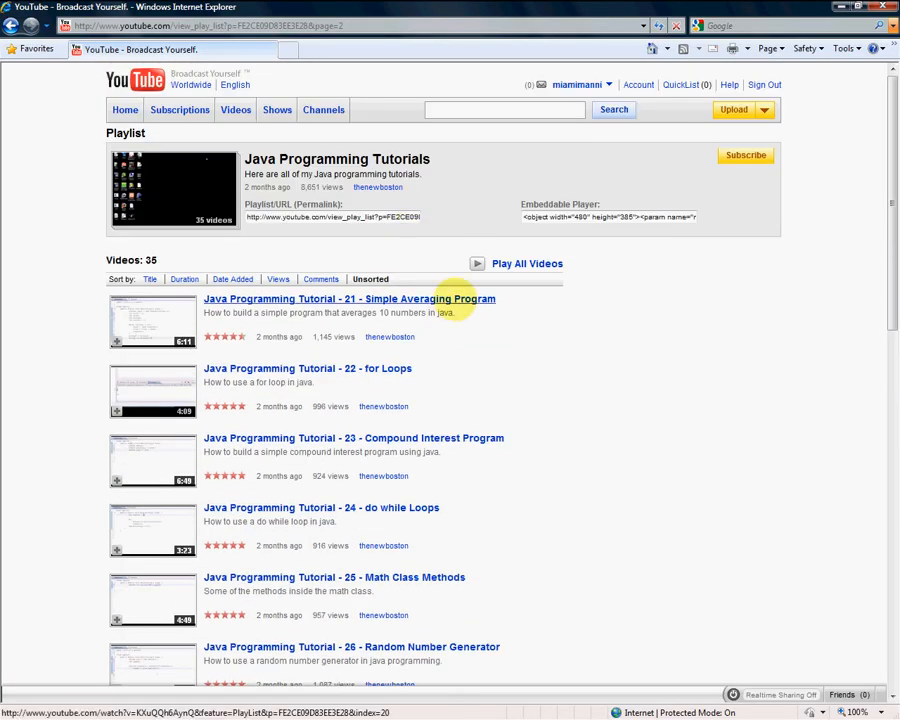
pyautogui.scroll(-3)
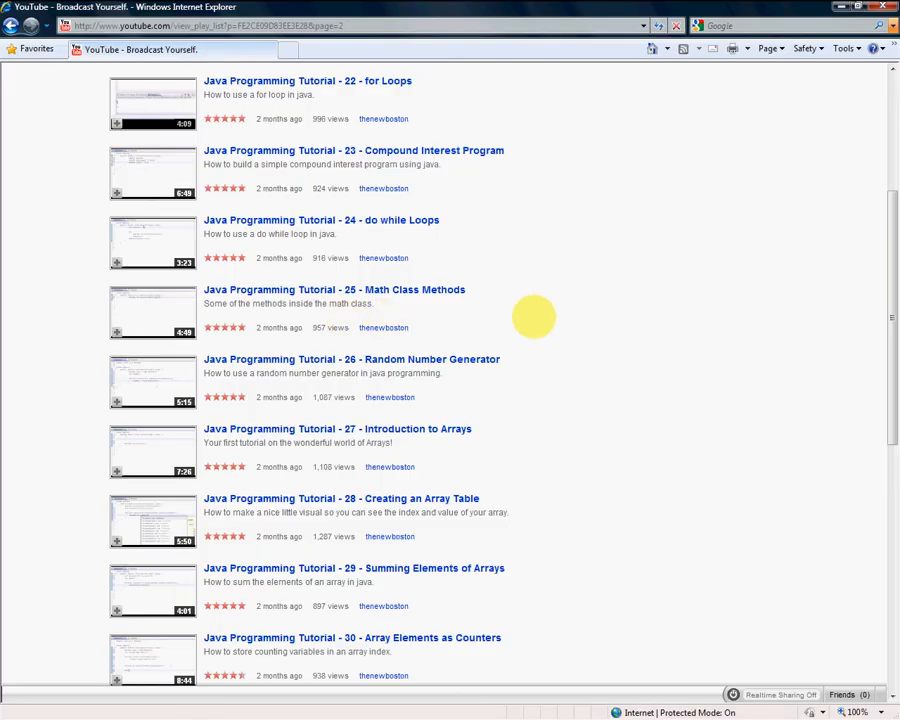
pyautogui.scroll(-3)
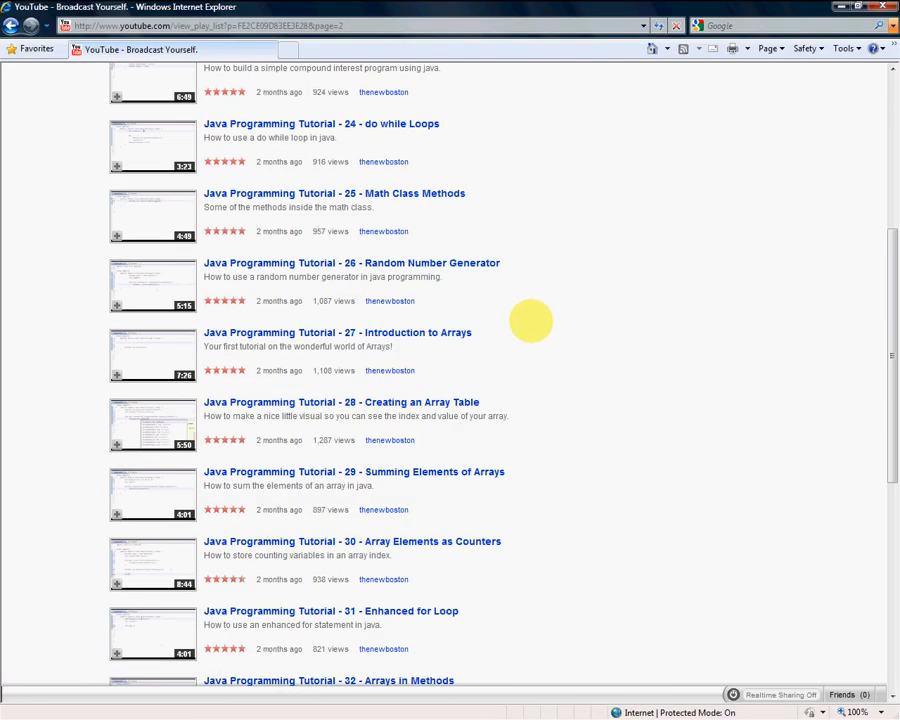
pyautogui.scroll(-3)
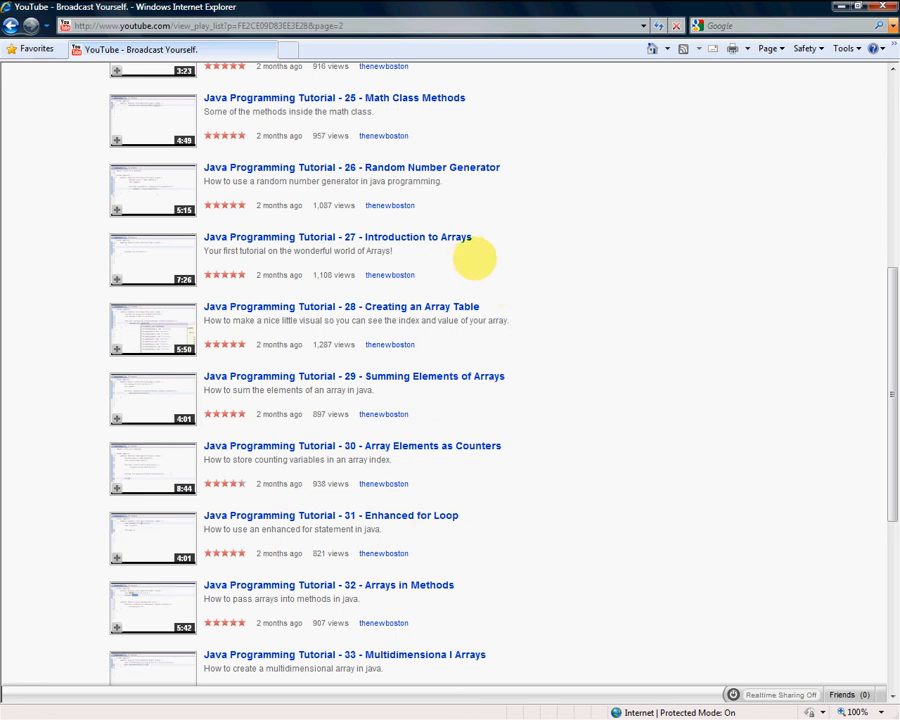
pyautogui.moveTo(482, 252)
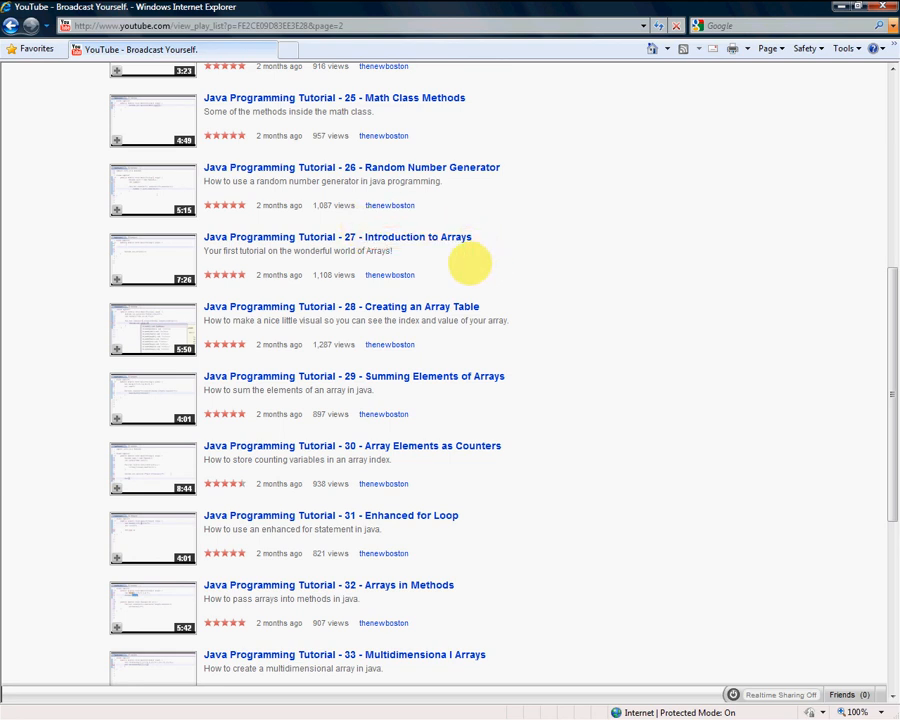
# Step: Scroll to the bottom of page two to show tutorial 35, Variable Length Arguments
pyautogui.scroll(-3)
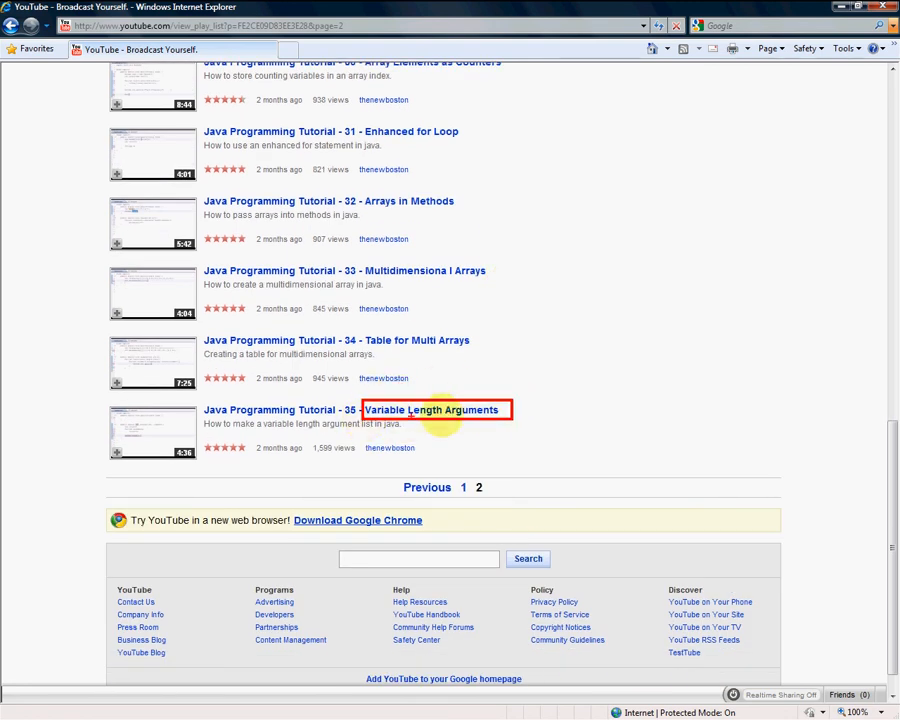
pyautogui.moveTo(410, 428)
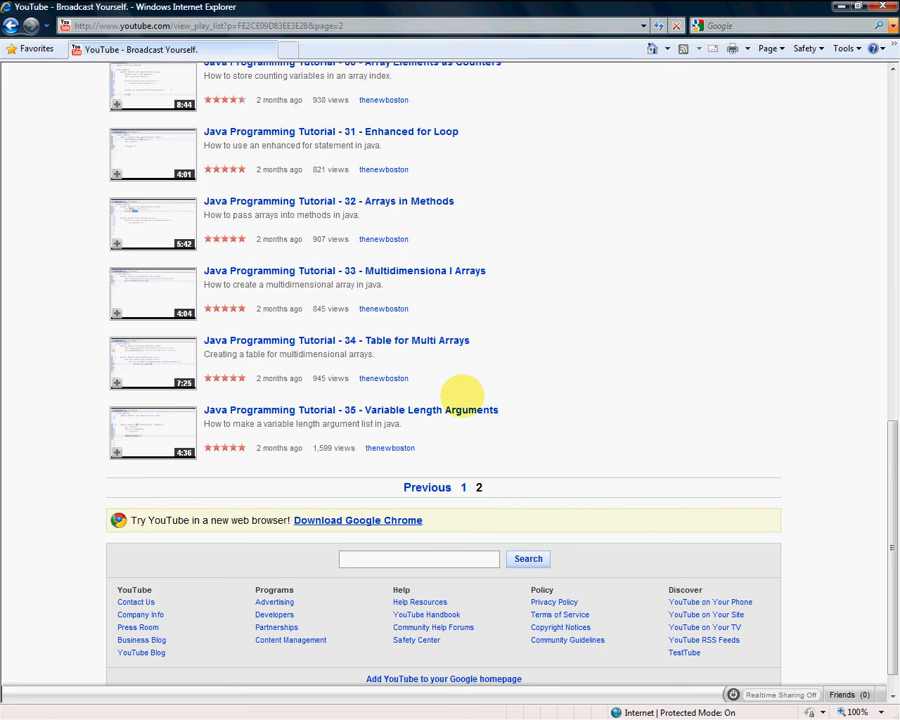
pyautogui.moveTo(596, 292)
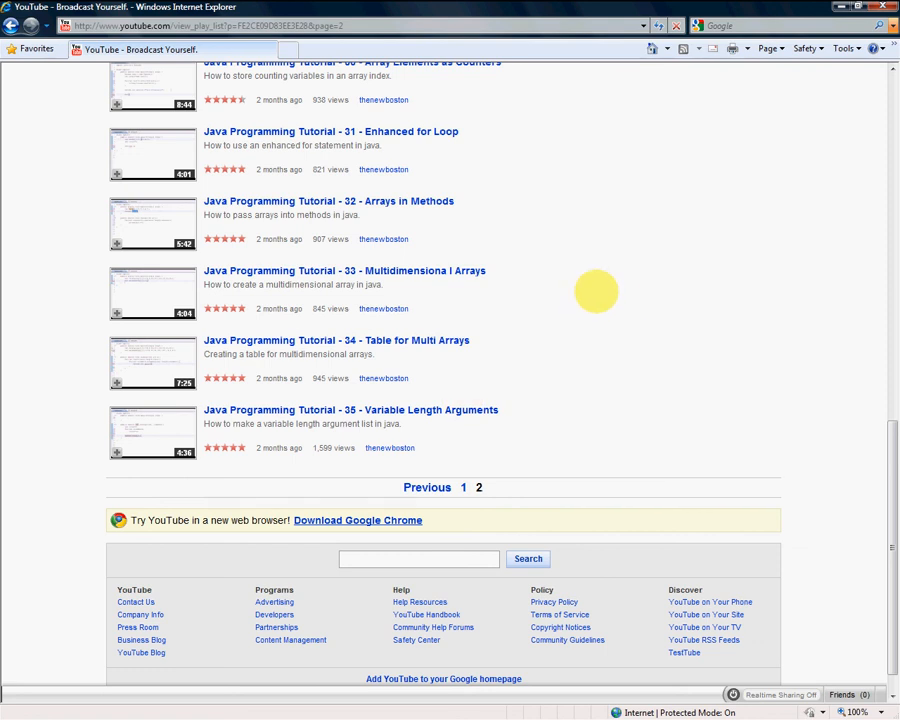